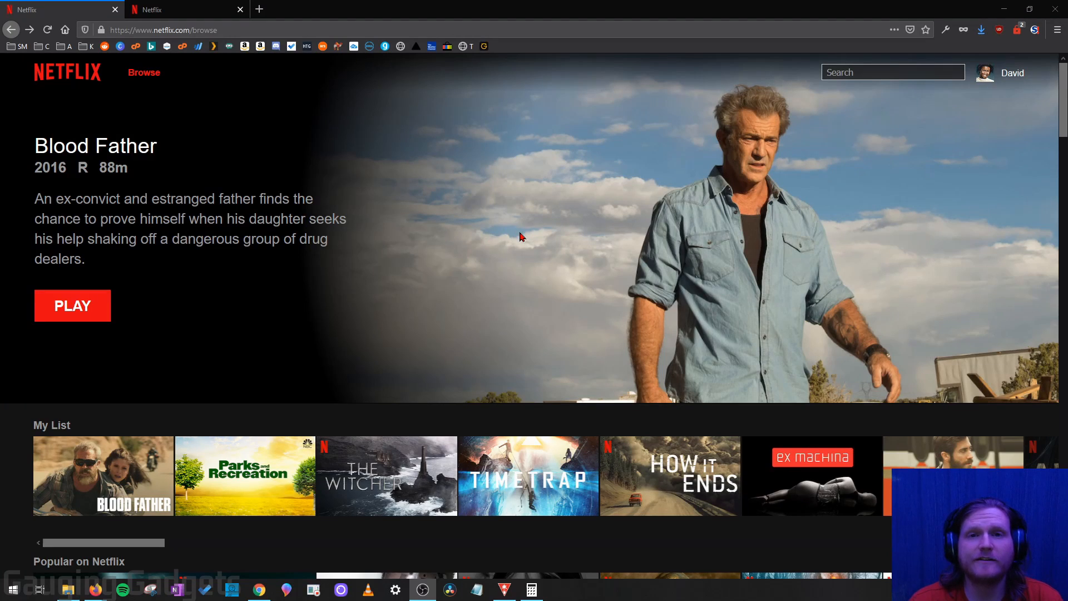
{"action": "mouse_move", "coordinate": [552, 198]}
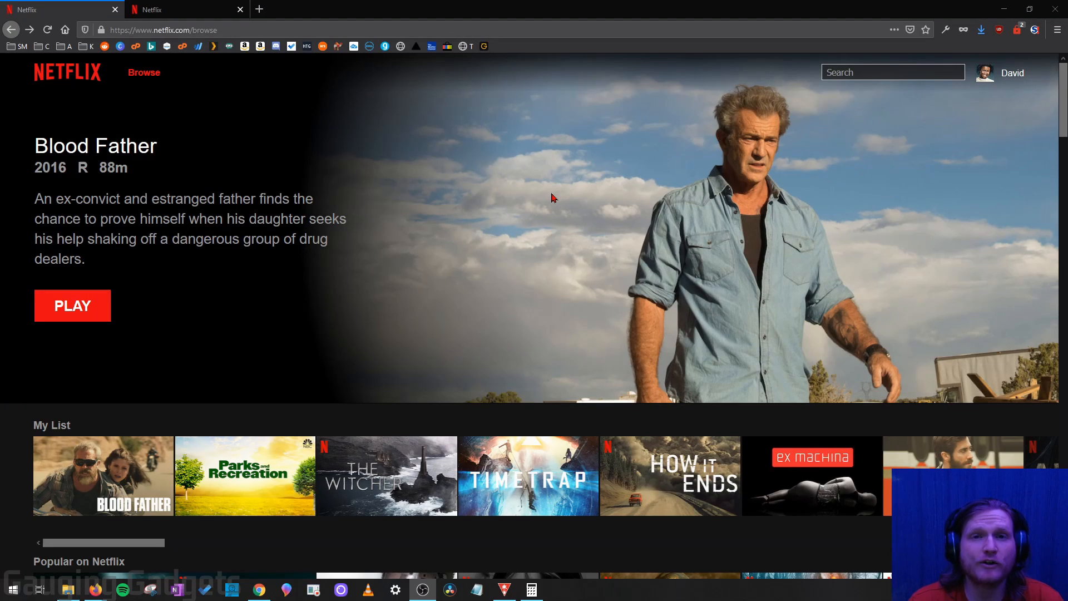
{"action": "mouse_move", "coordinate": [584, 187]}
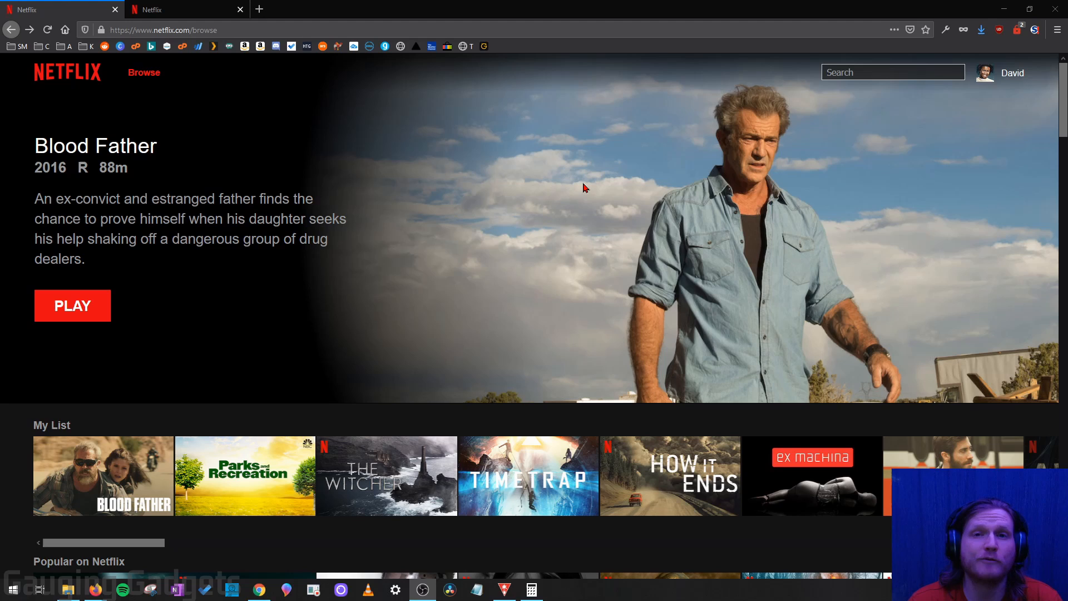
{"action": "mouse_move", "coordinate": [583, 111]}
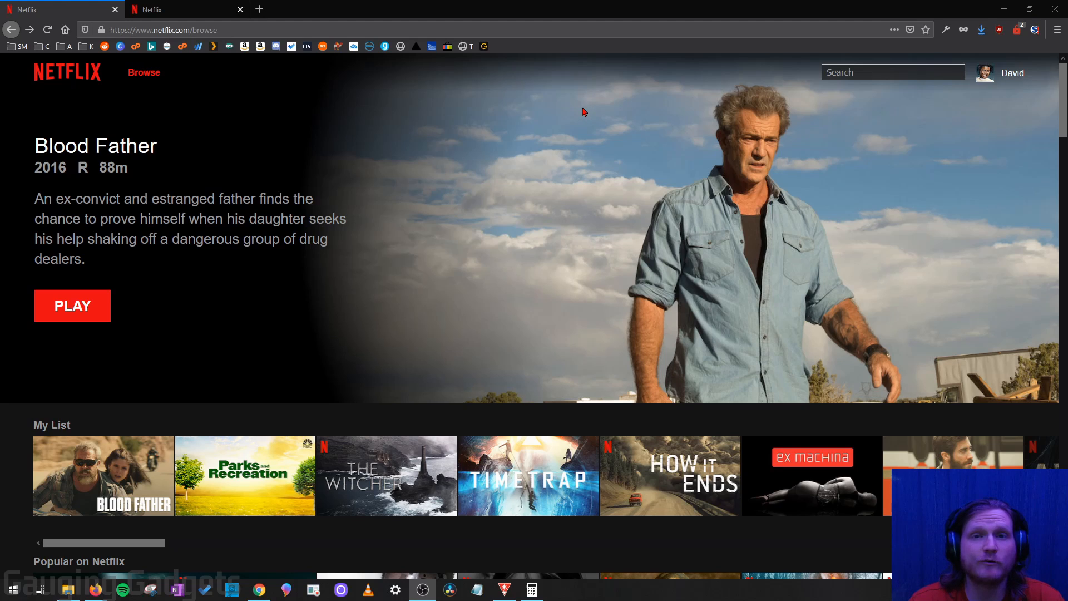
{"action": "mouse_move", "coordinate": [612, 111]}
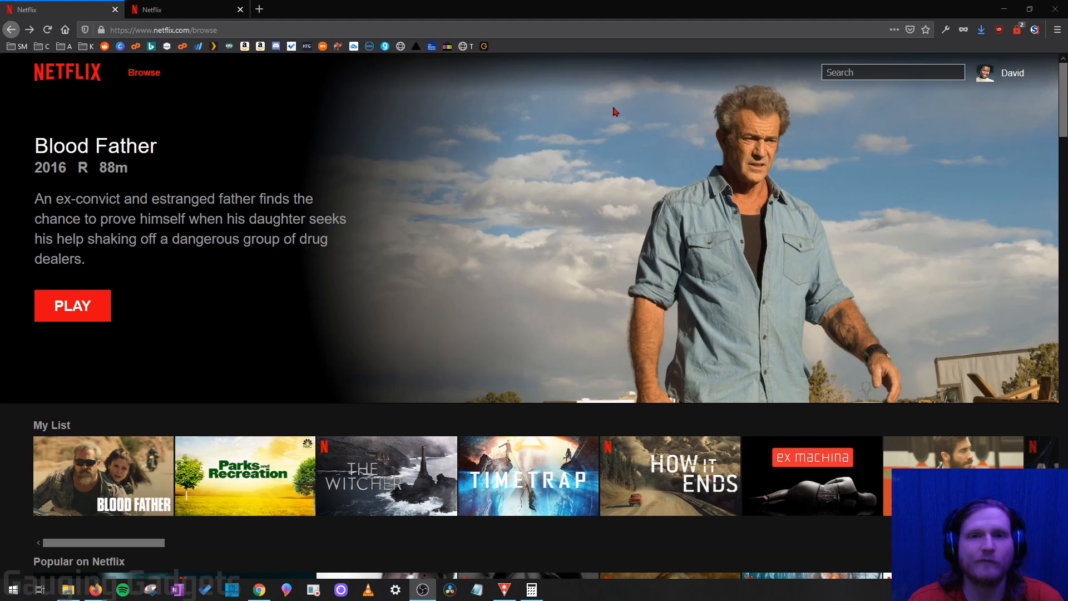
{"action": "mouse_move", "coordinate": [649, 115]}
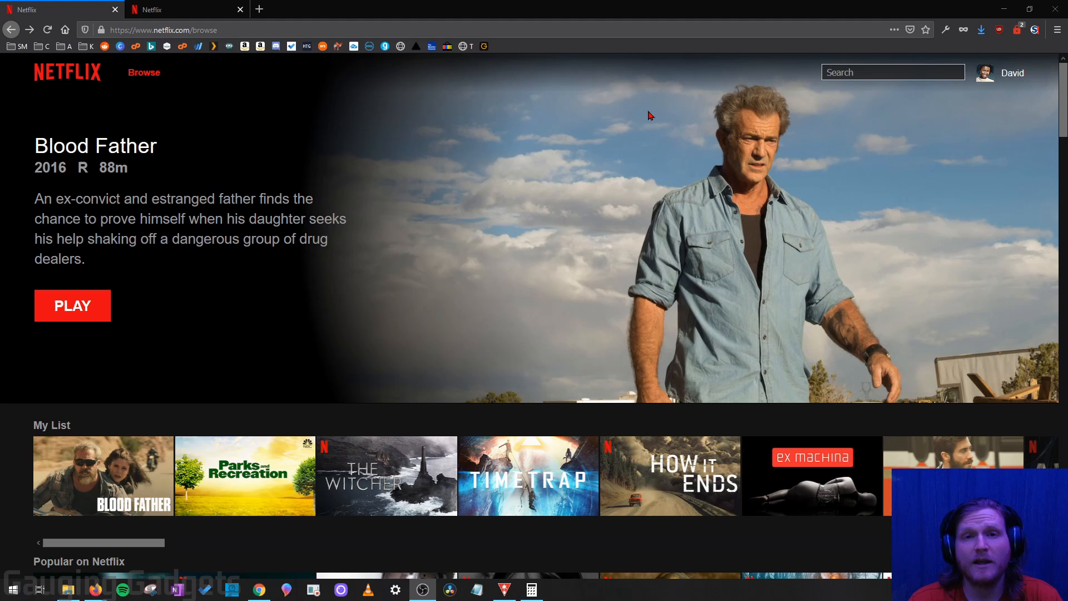
{"action": "mouse_move", "coordinate": [613, 170]}
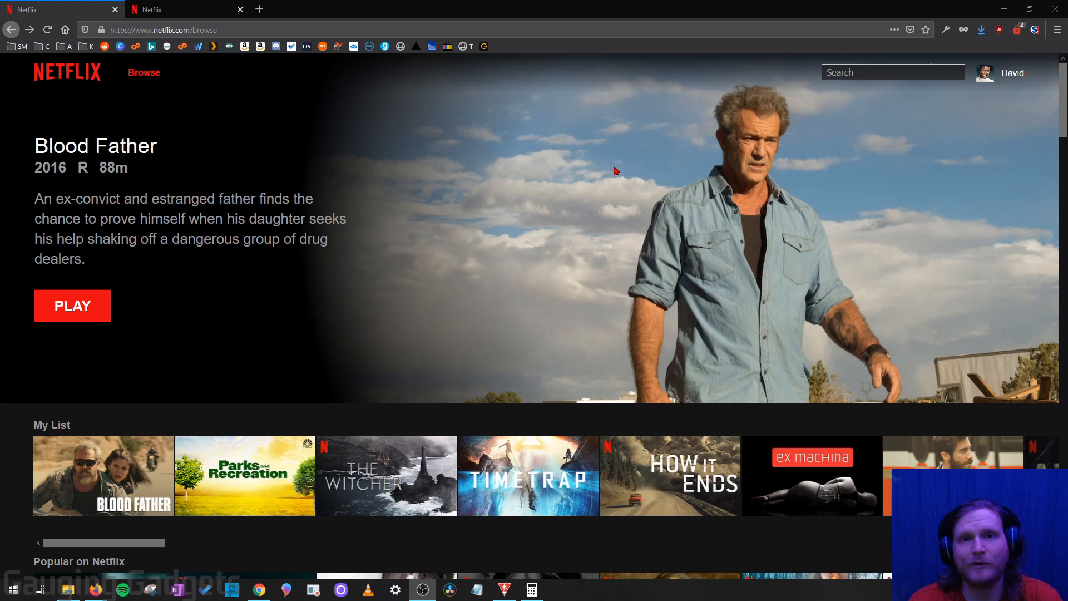
{"action": "mouse_move", "coordinate": [587, 162]}
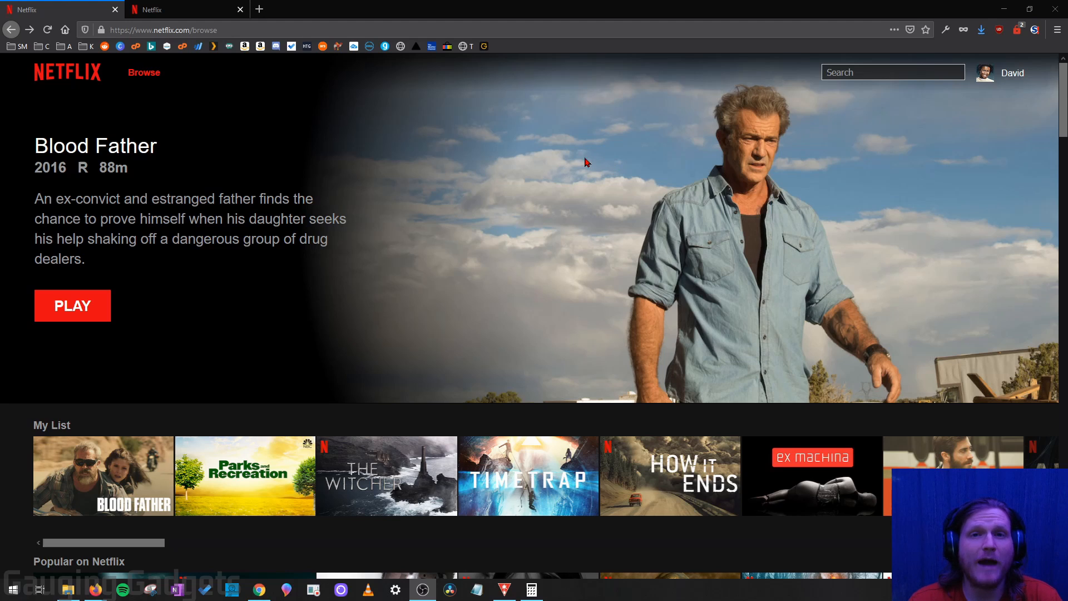
{"action": "mouse_move", "coordinate": [486, 159]}
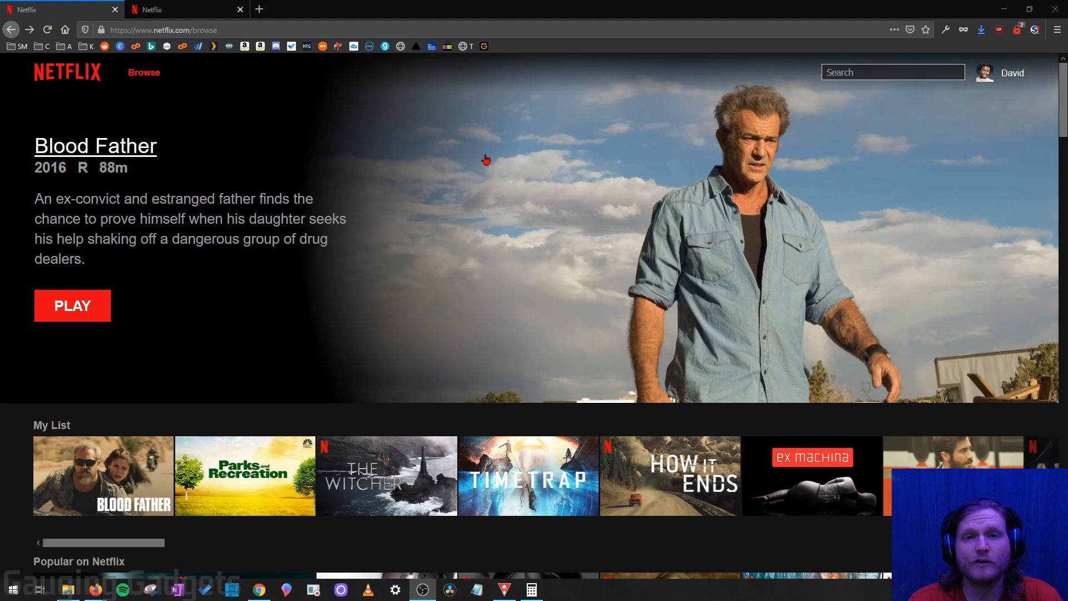
{"action": "mouse_move", "coordinate": [588, 218]}
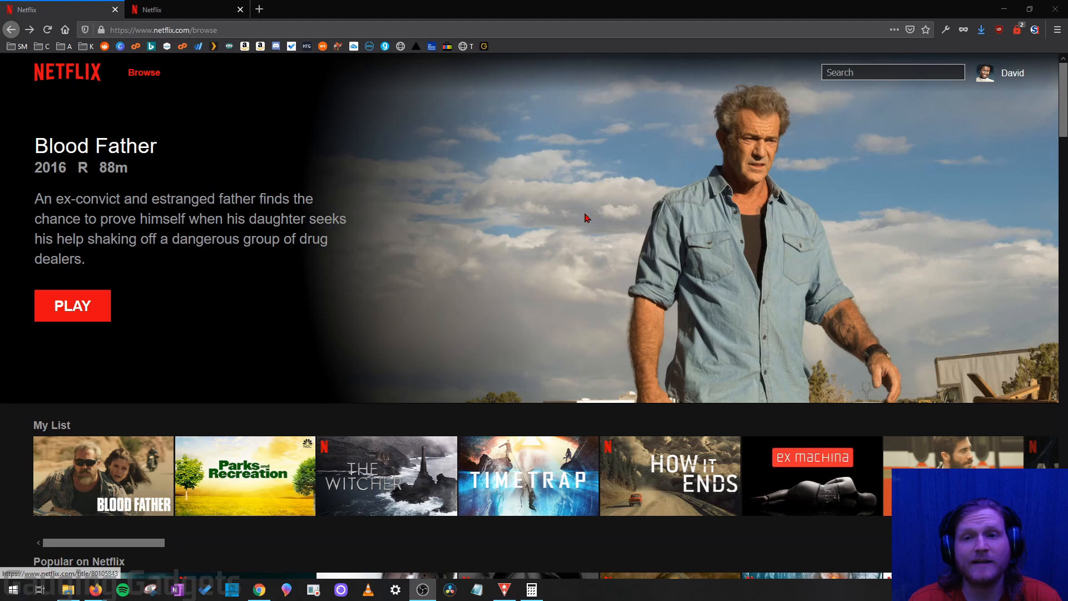
{"action": "mouse_move", "coordinate": [537, 213]}
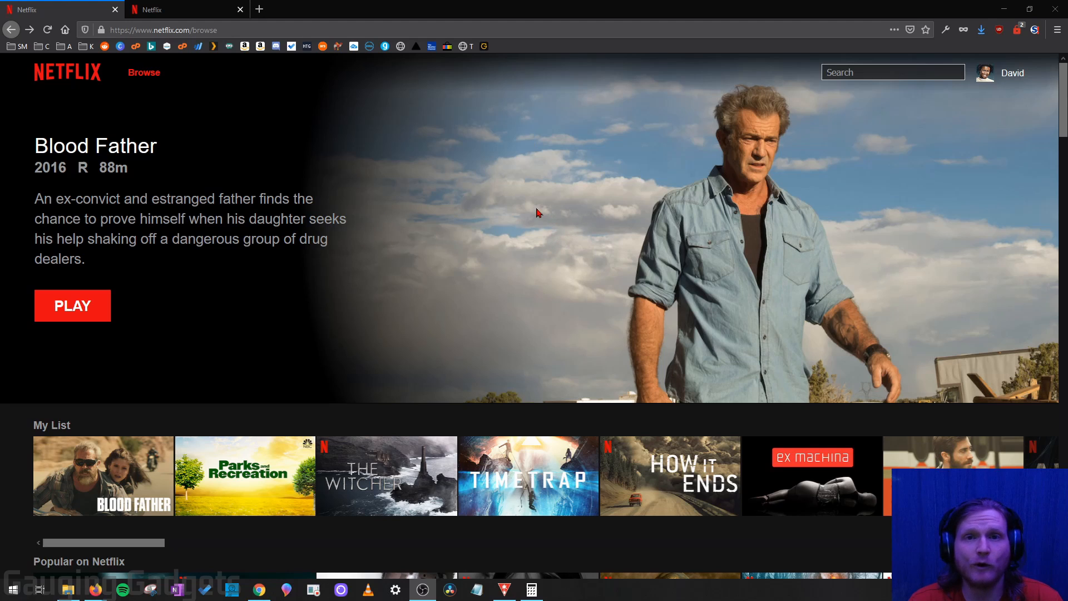
{"action": "mouse_move", "coordinate": [574, 214]}
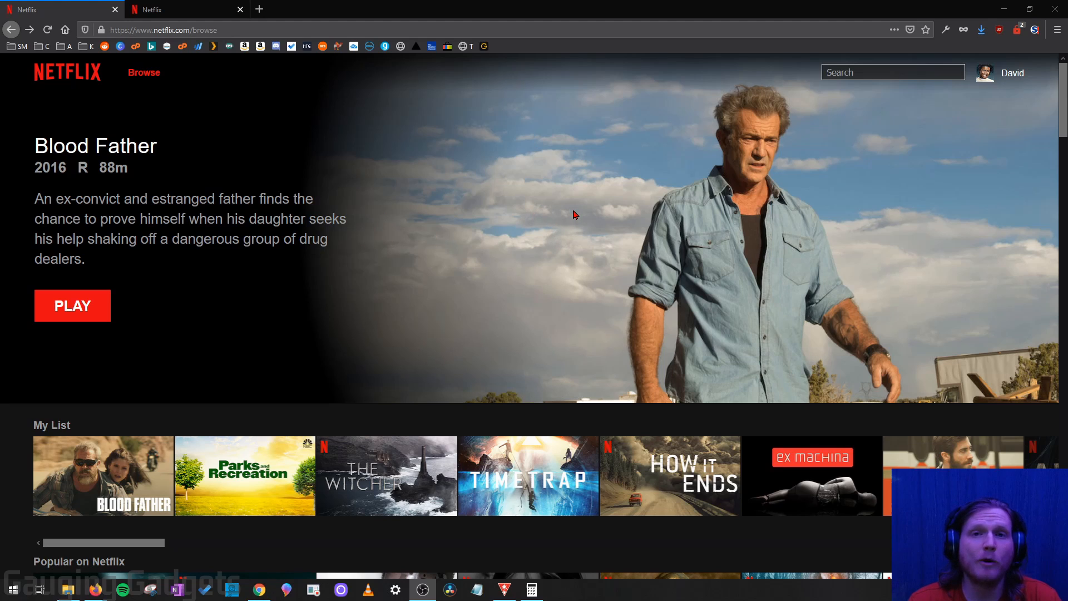
{"action": "mouse_move", "coordinate": [582, 213]}
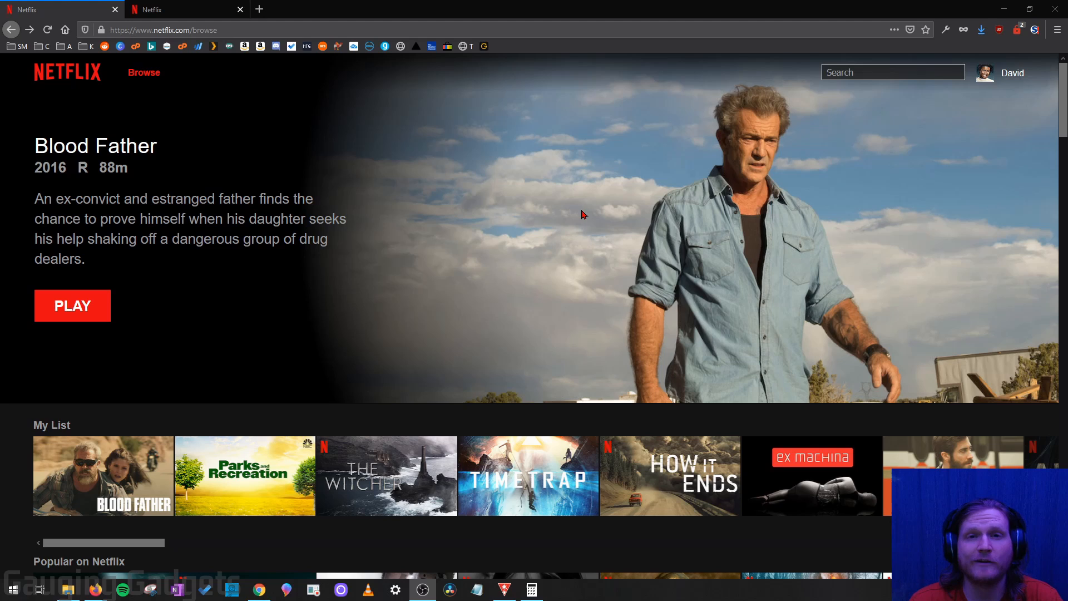
{"action": "mouse_move", "coordinate": [562, 191]}
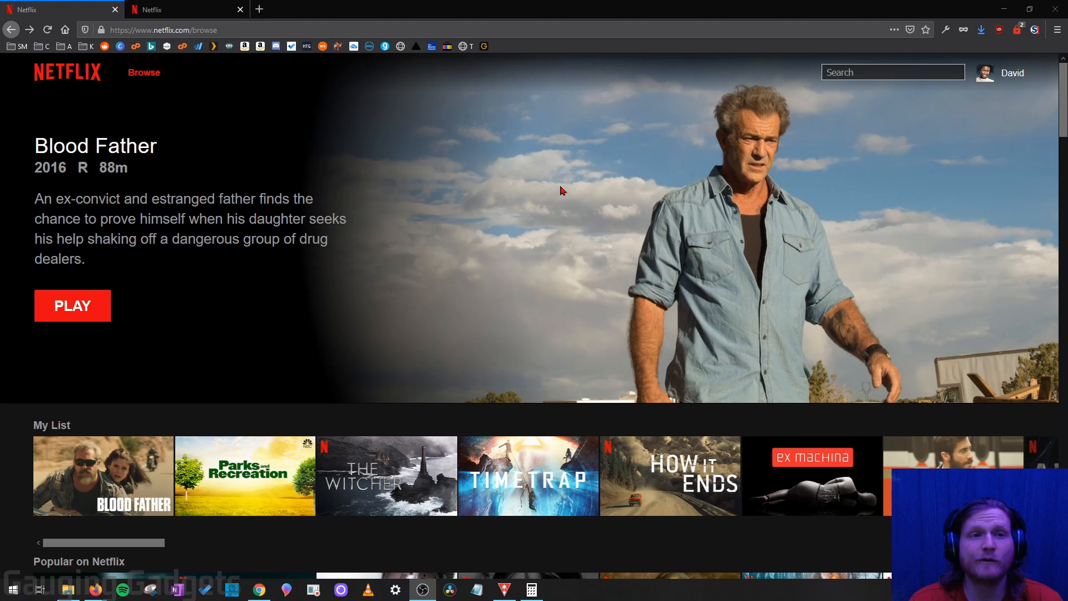
{"action": "mouse_move", "coordinate": [581, 182]}
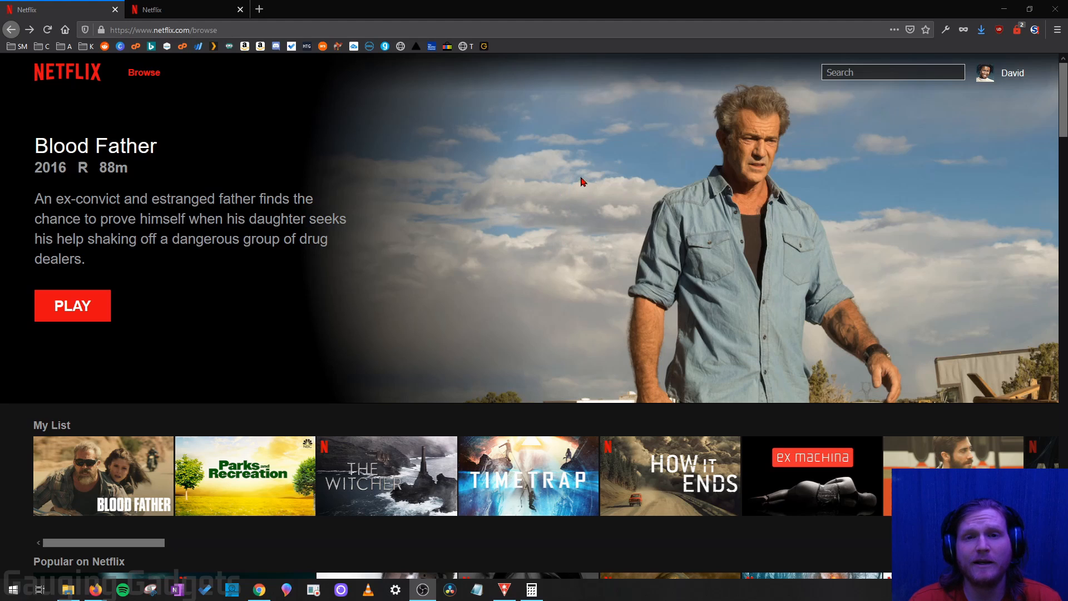
{"action": "mouse_move", "coordinate": [385, 163]}
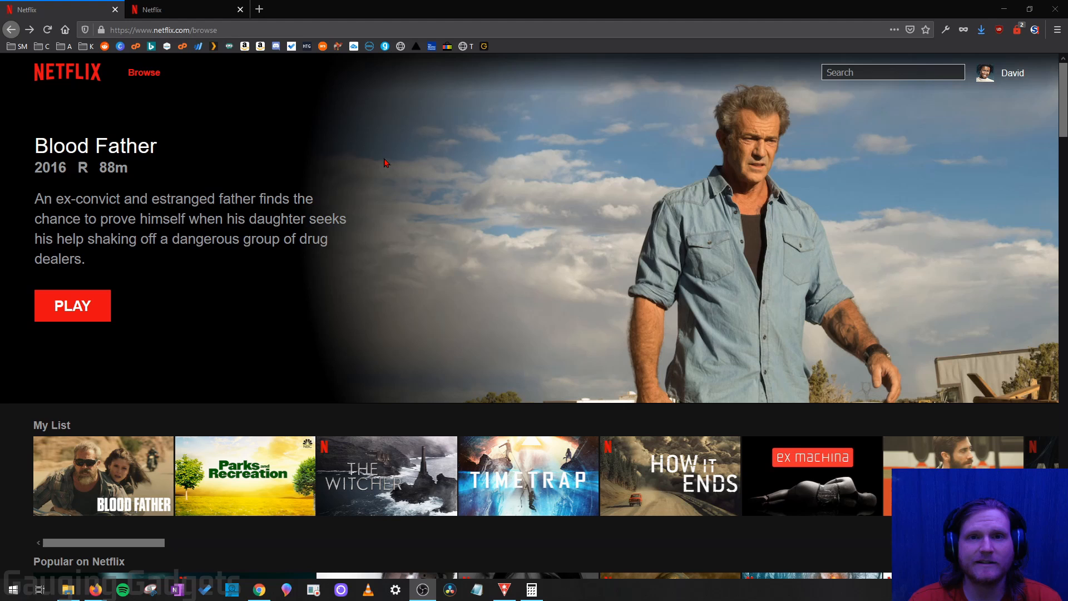
{"action": "mouse_move", "coordinate": [394, 164]}
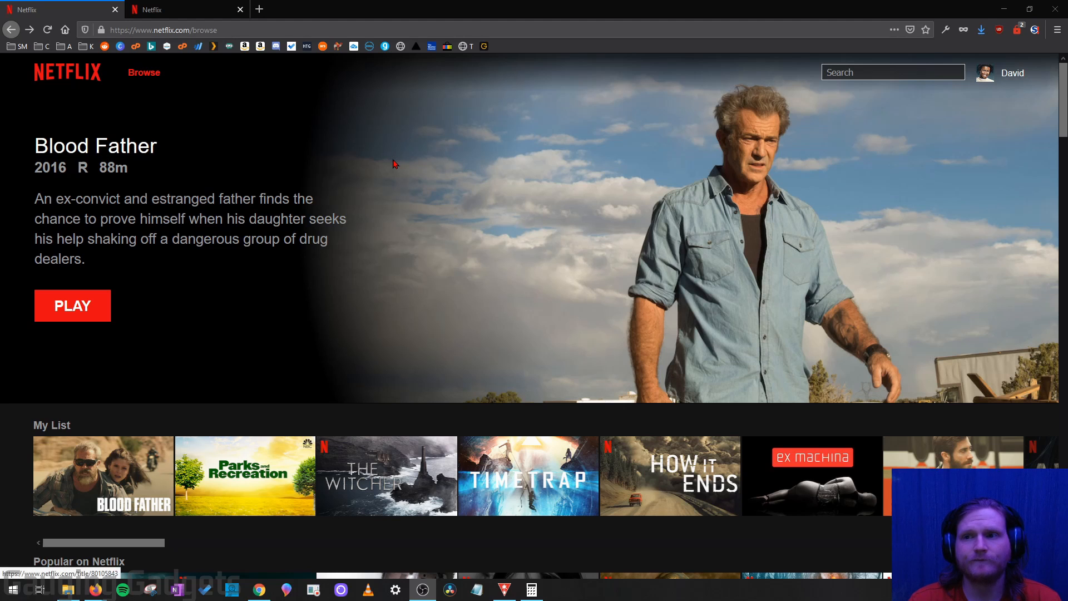
Reach the Your Account page from the profile menu on the desktop site
{"action": "left_click", "coordinate": [1002, 73]}
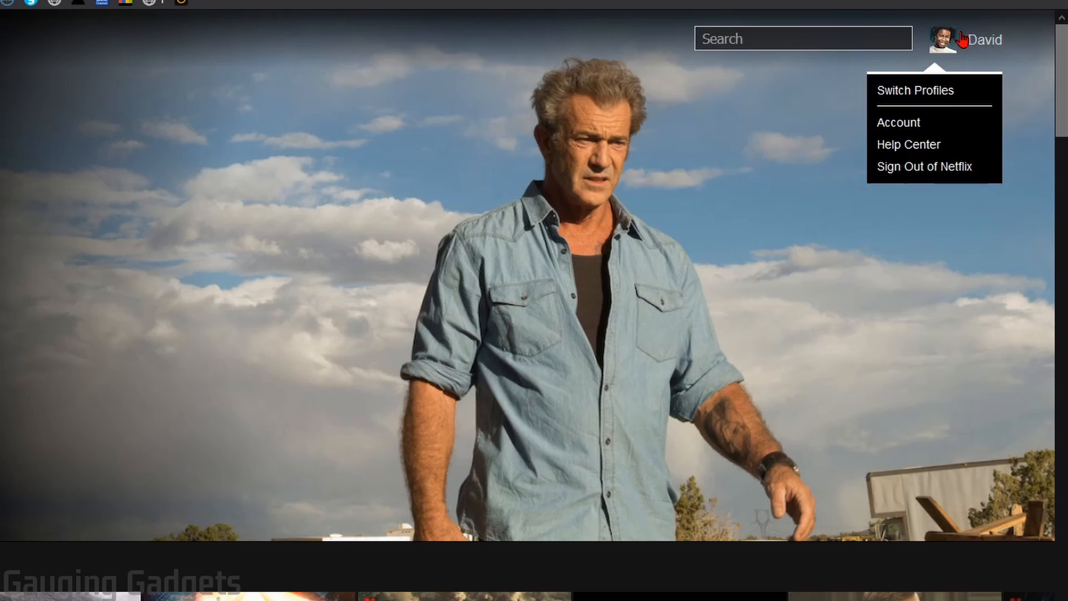
{"action": "mouse_move", "coordinate": [905, 124]}
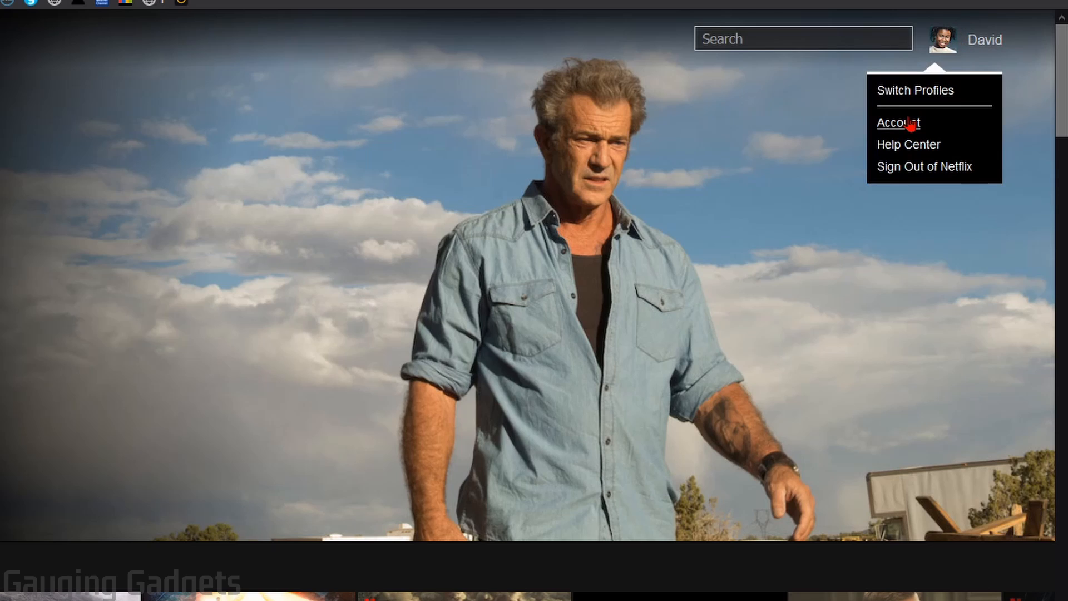
{"action": "left_click", "coordinate": [898, 122]}
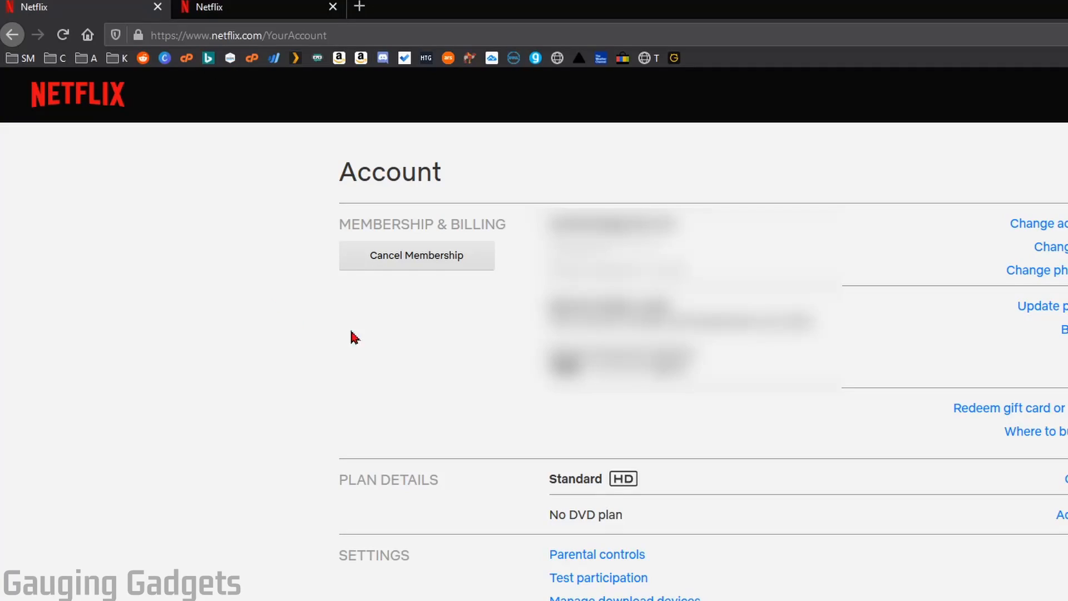
{"action": "mouse_move", "coordinate": [454, 229]}
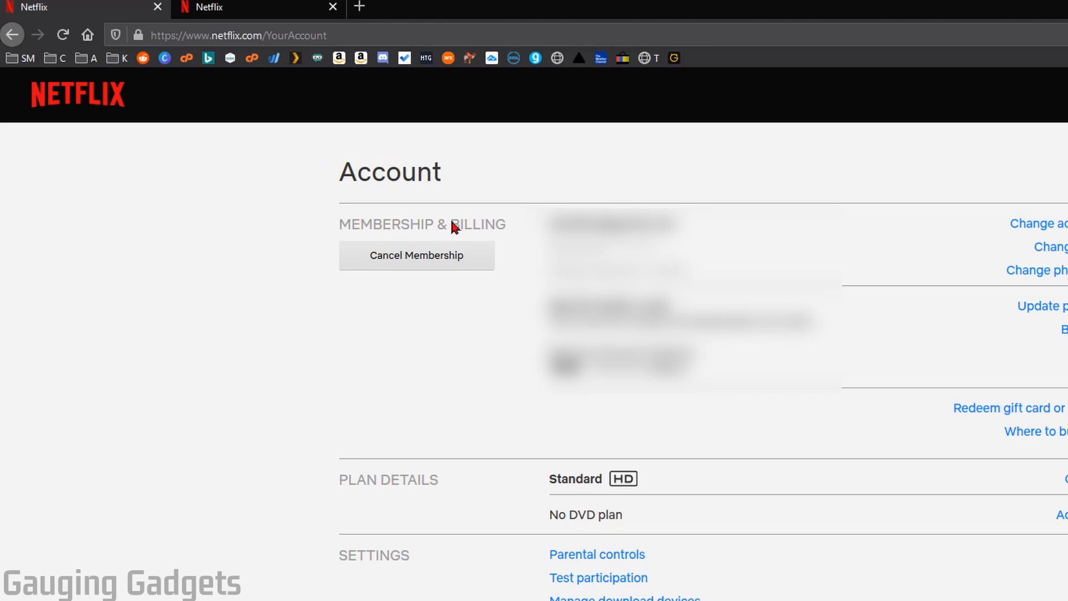
{"action": "mouse_move", "coordinate": [403, 264]}
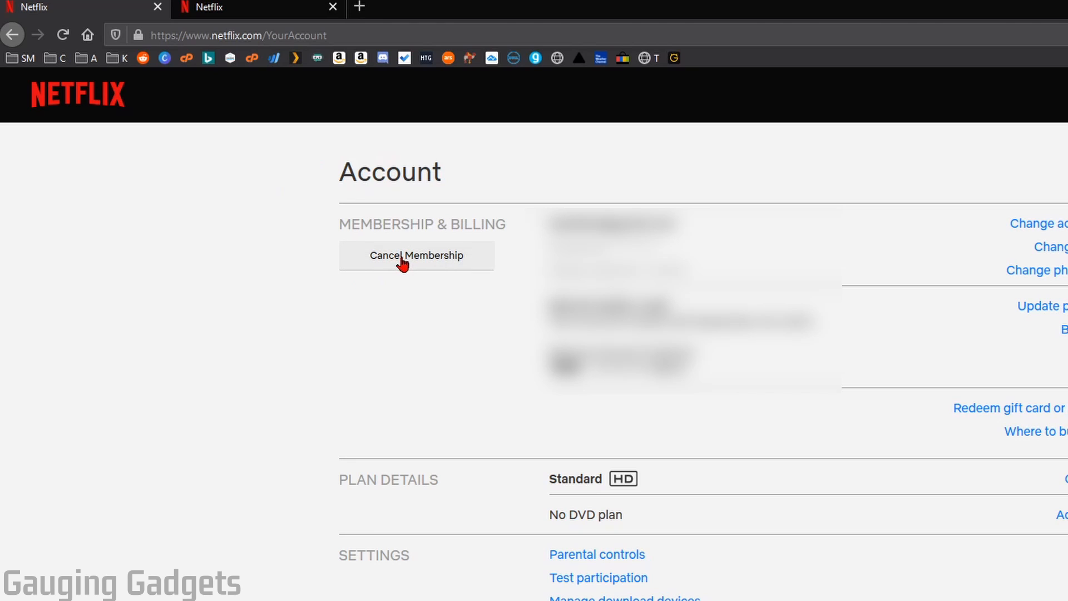
Start Cancel Membership to reach the page offering Finish Cancellation or Basic plan
{"action": "left_click", "coordinate": [416, 254]}
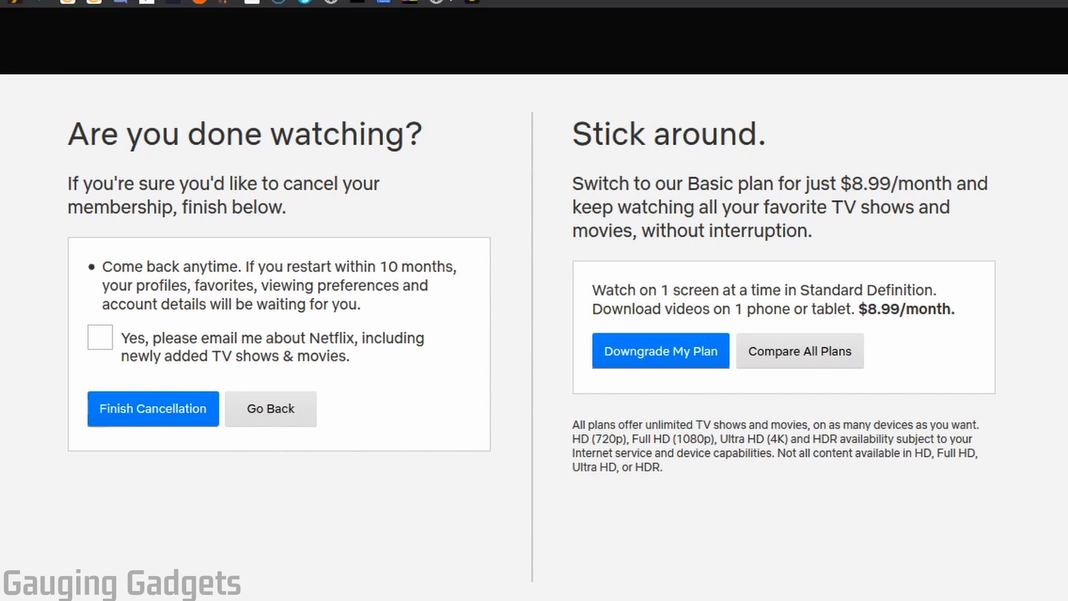
{"action": "mouse_move", "coordinate": [758, 314]}
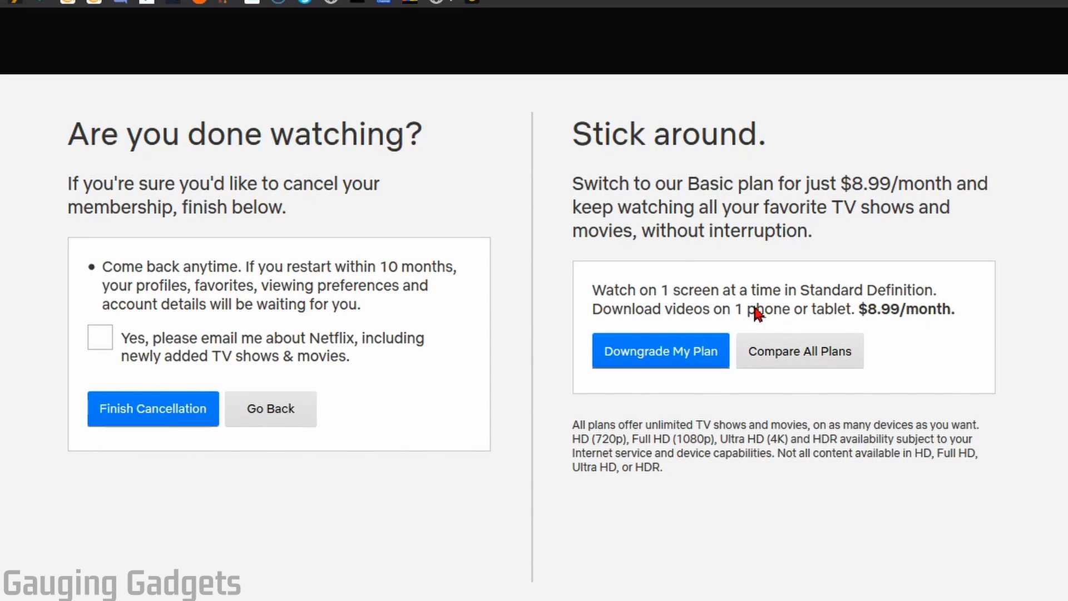
{"action": "mouse_move", "coordinate": [660, 368]}
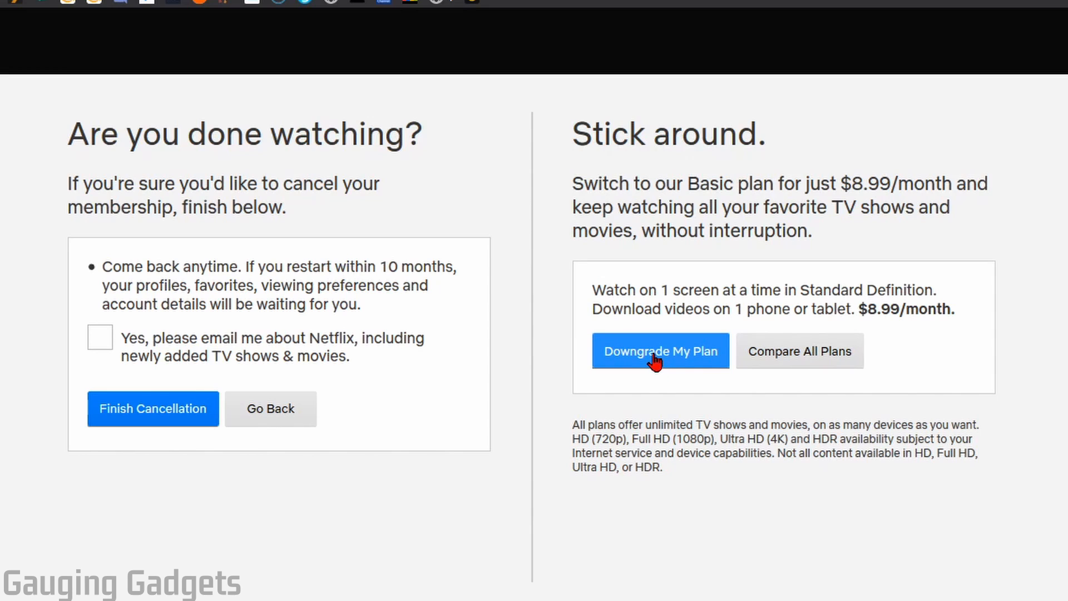
{"action": "left_click", "coordinate": [659, 350]}
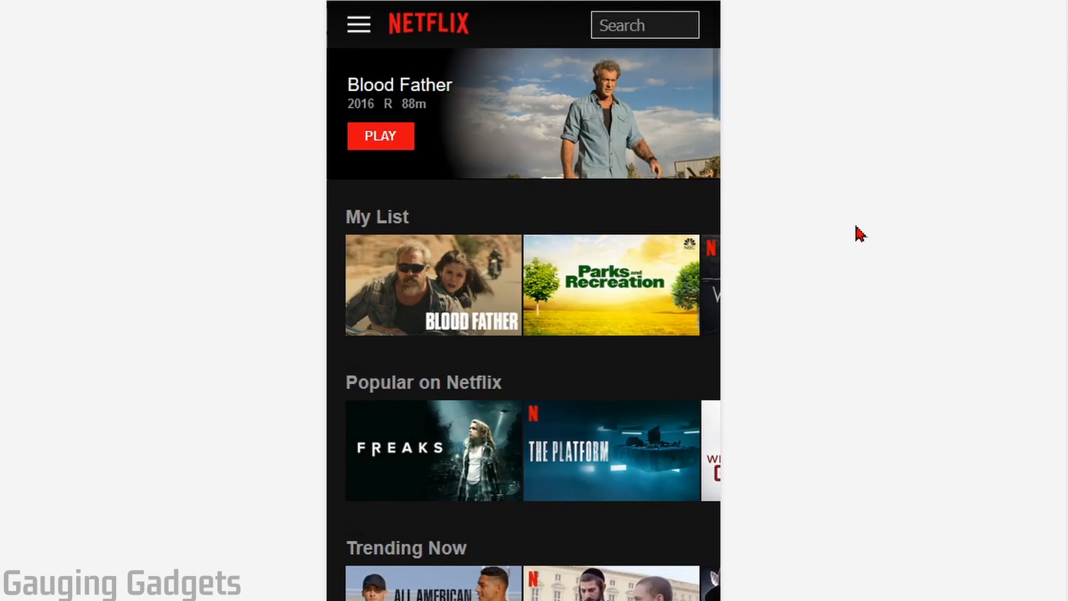
{"action": "mouse_move", "coordinate": [183, 210]}
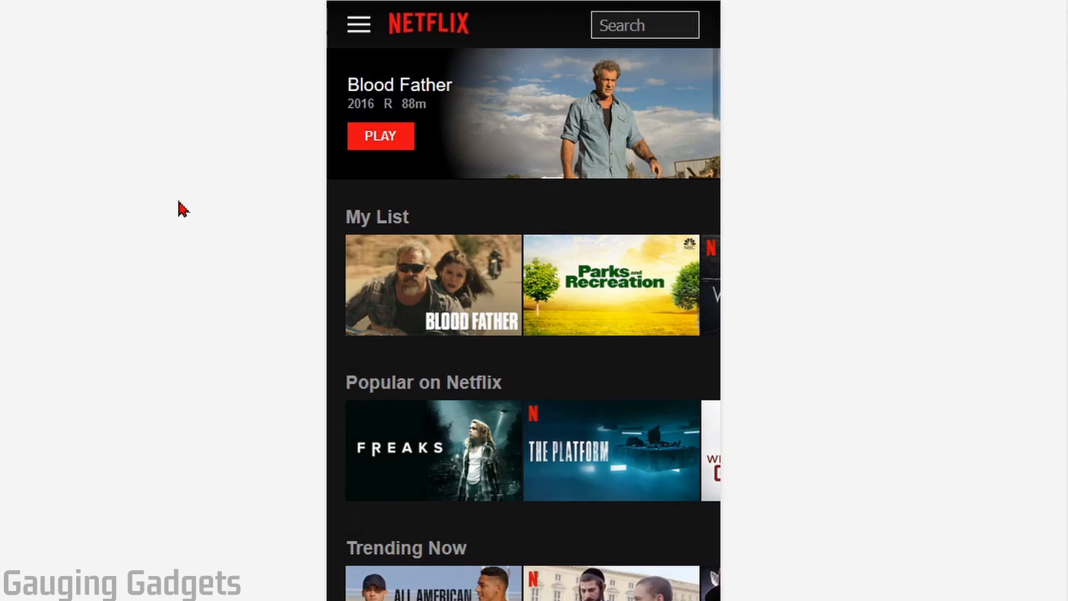
{"action": "mouse_move", "coordinate": [507, 190]}
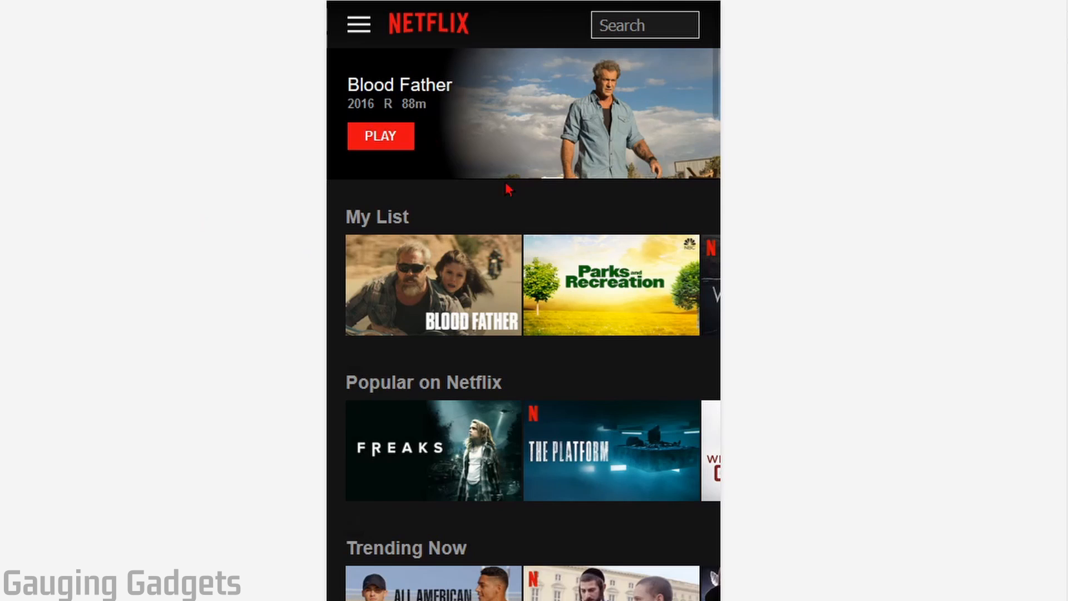
{"action": "mouse_move", "coordinate": [538, 211]}
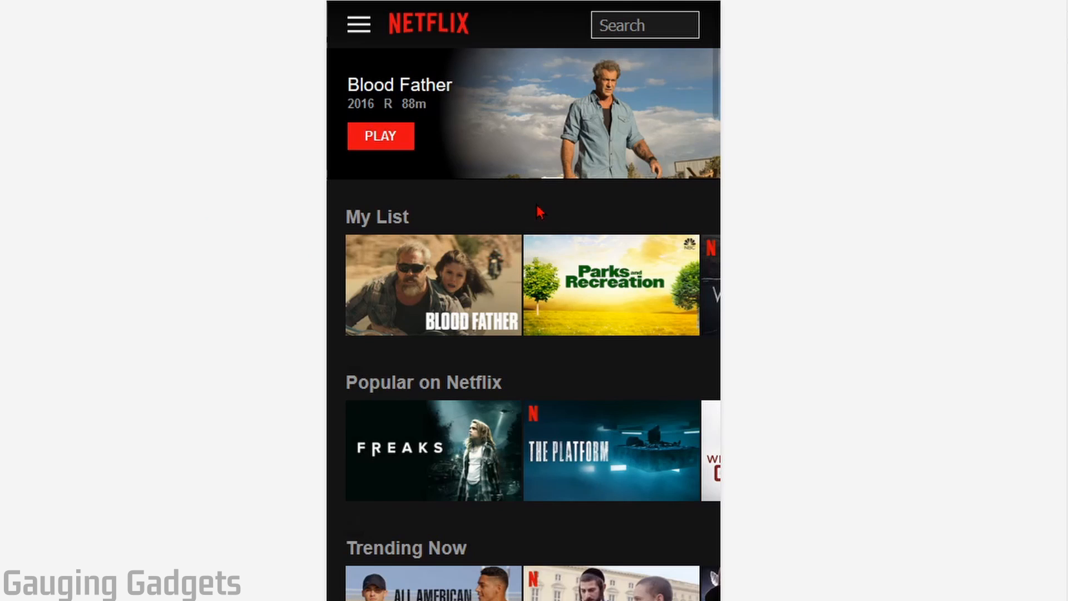
{"action": "mouse_move", "coordinate": [357, 25]}
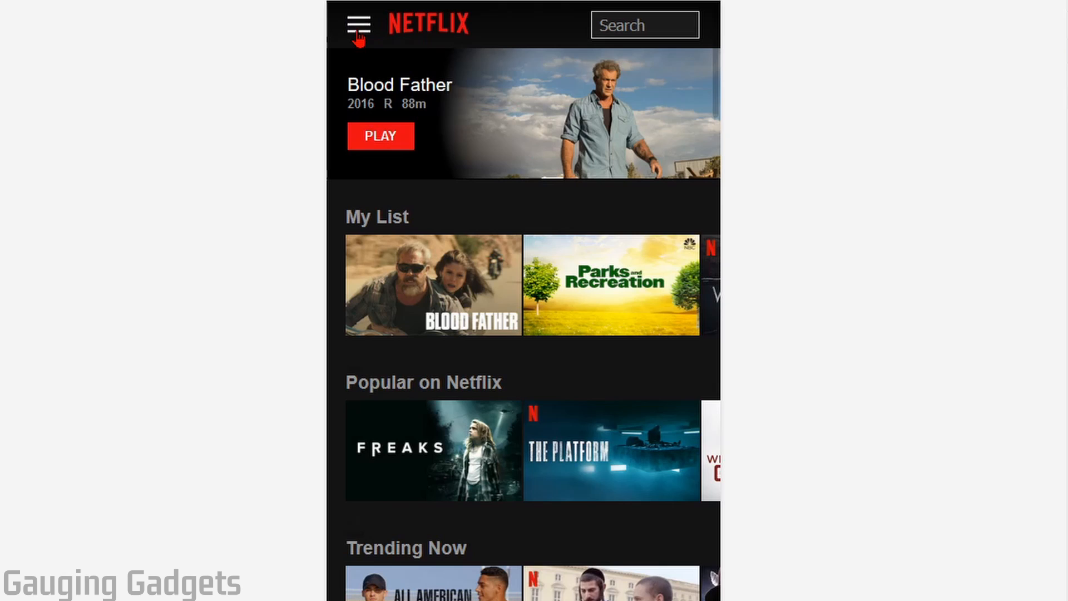
Reach the mobile Account page via the hamburger menu
{"action": "left_click", "coordinate": [357, 26]}
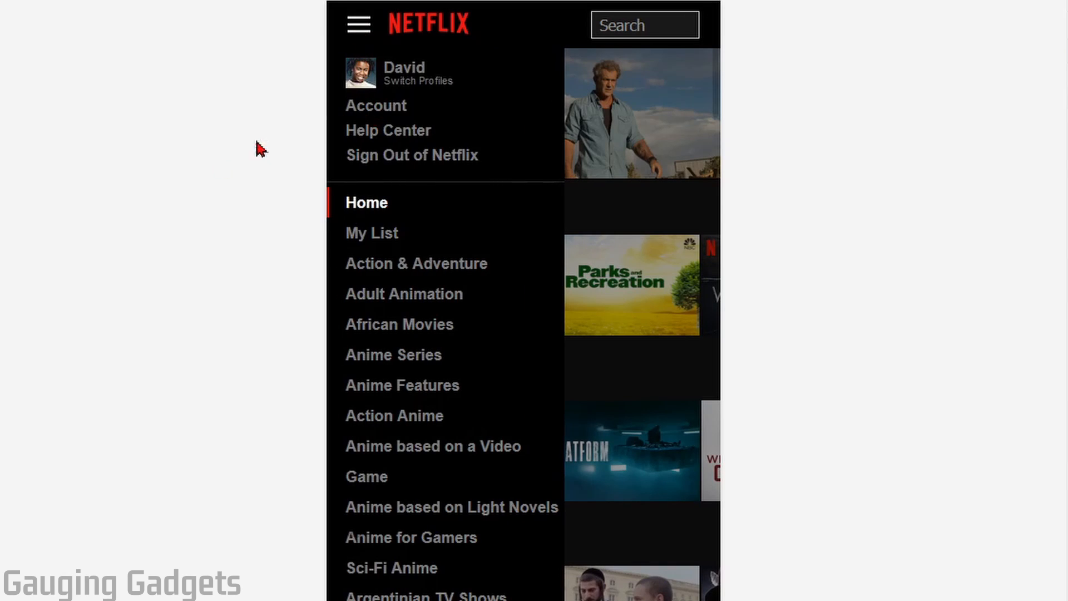
{"action": "left_click", "coordinate": [376, 106]}
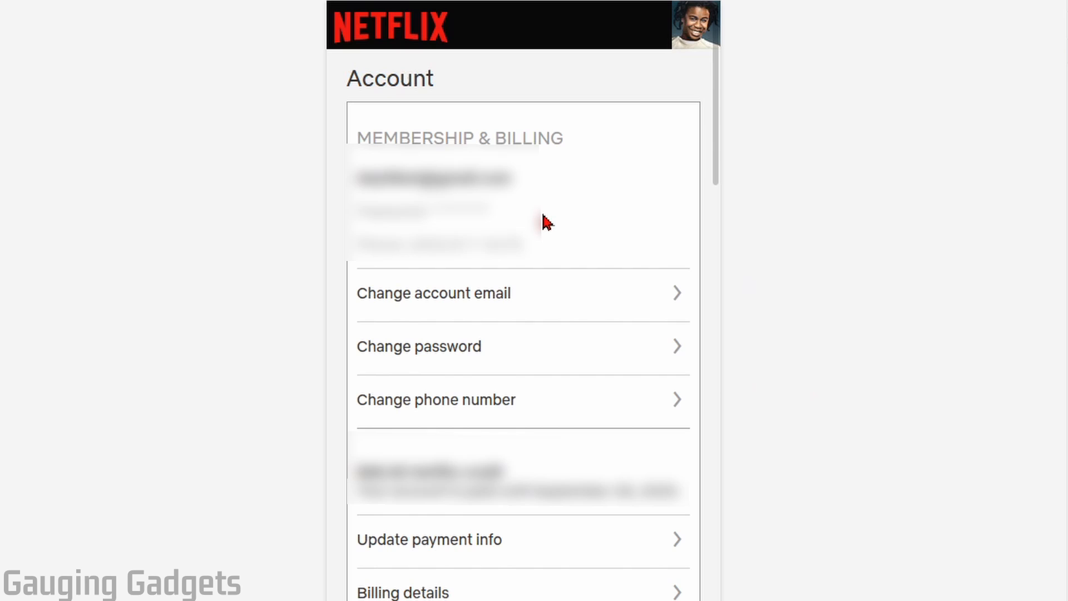
Start Cancel Membership on mobile to reach the 'Are you done watching?' page
{"action": "scroll", "scroll_direction": "down", "scroll_amount": 3}
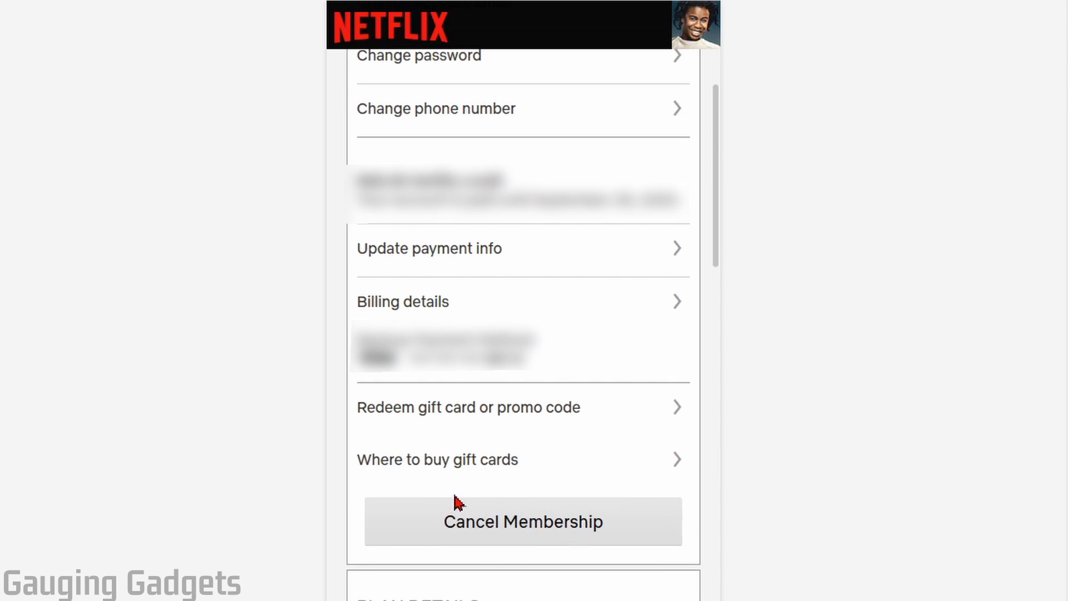
{"action": "mouse_move", "coordinate": [523, 466]}
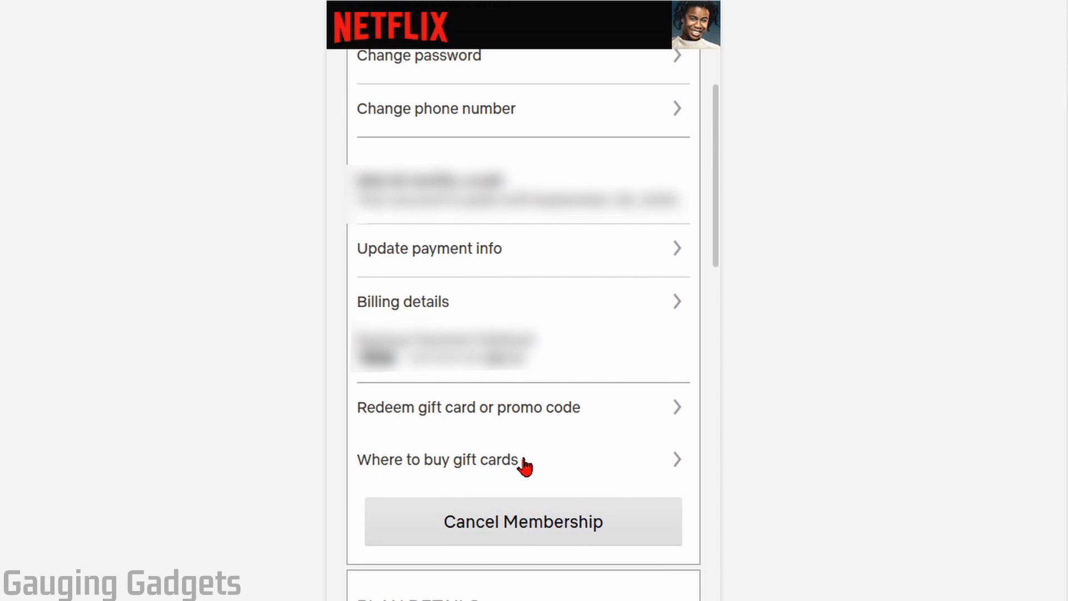
{"action": "mouse_move", "coordinate": [524, 527]}
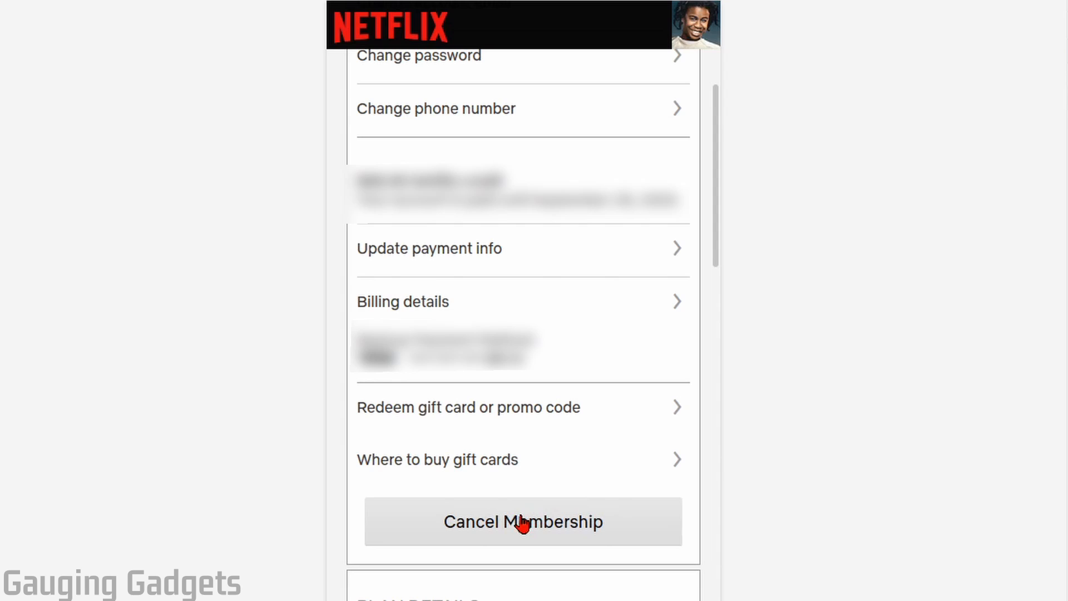
{"action": "left_click", "coordinate": [523, 521]}
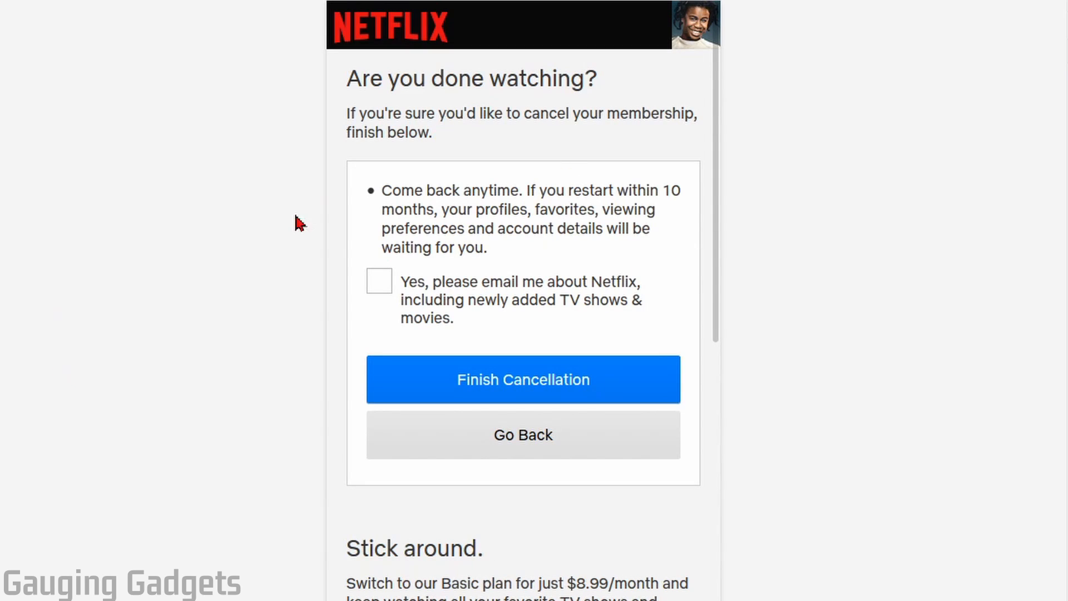
{"action": "mouse_move", "coordinate": [667, 382]}
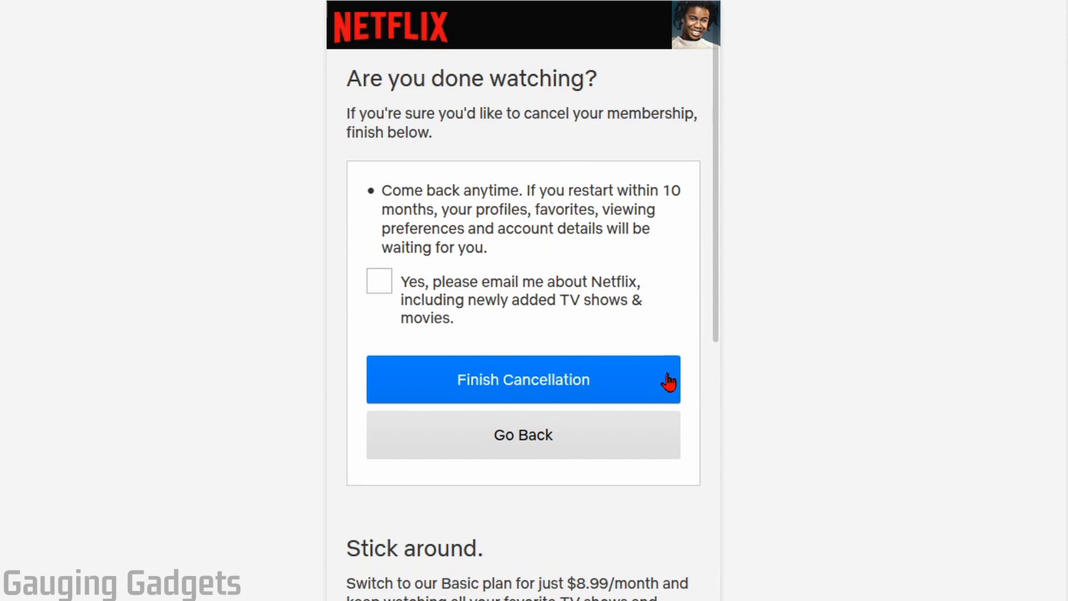
{"action": "mouse_move", "coordinate": [588, 356]}
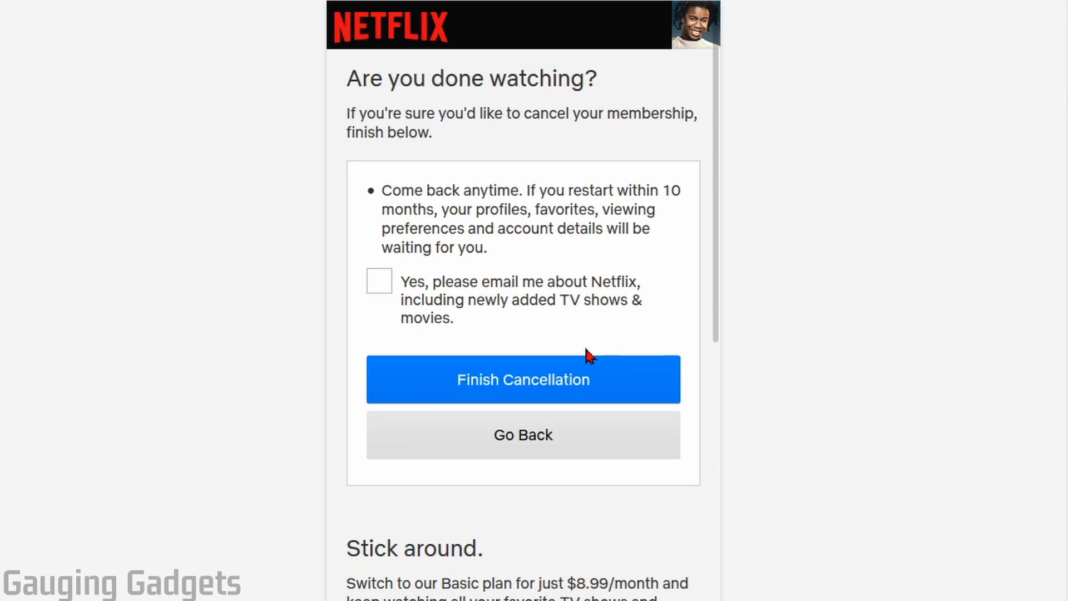
{"action": "scroll", "scroll_direction": "down", "scroll_amount": 3}
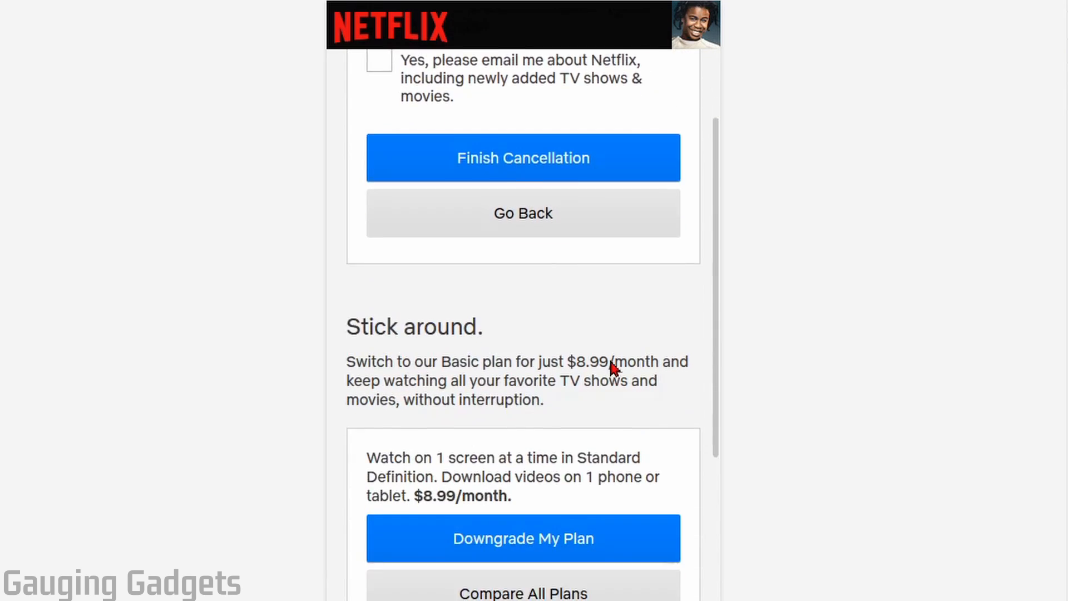
{"action": "scroll", "scroll_direction": "down", "scroll_amount": 3}
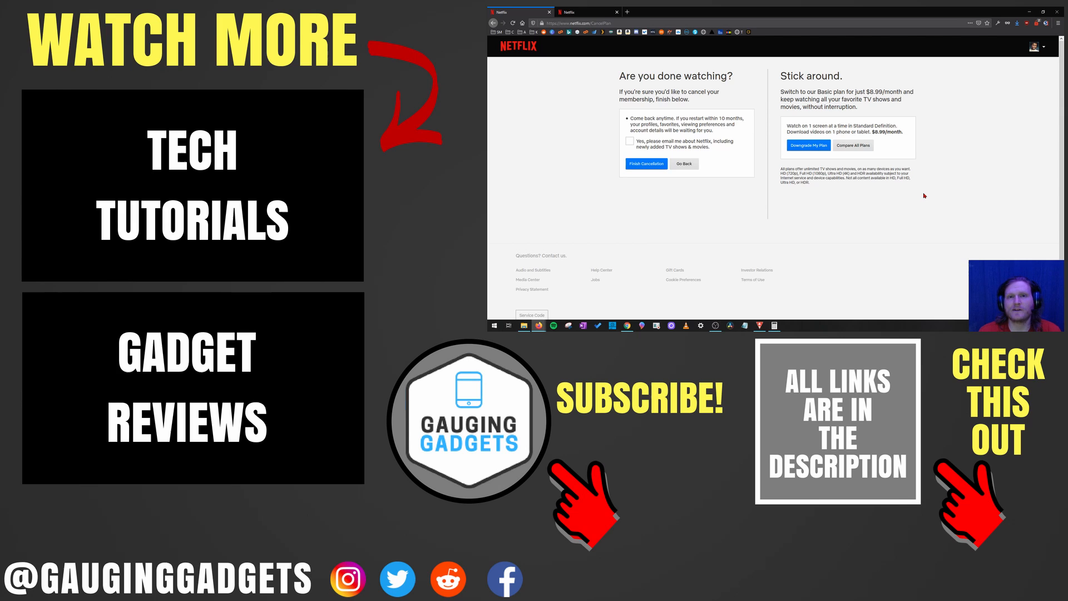
{"action": "mouse_move", "coordinate": [932, 193]}
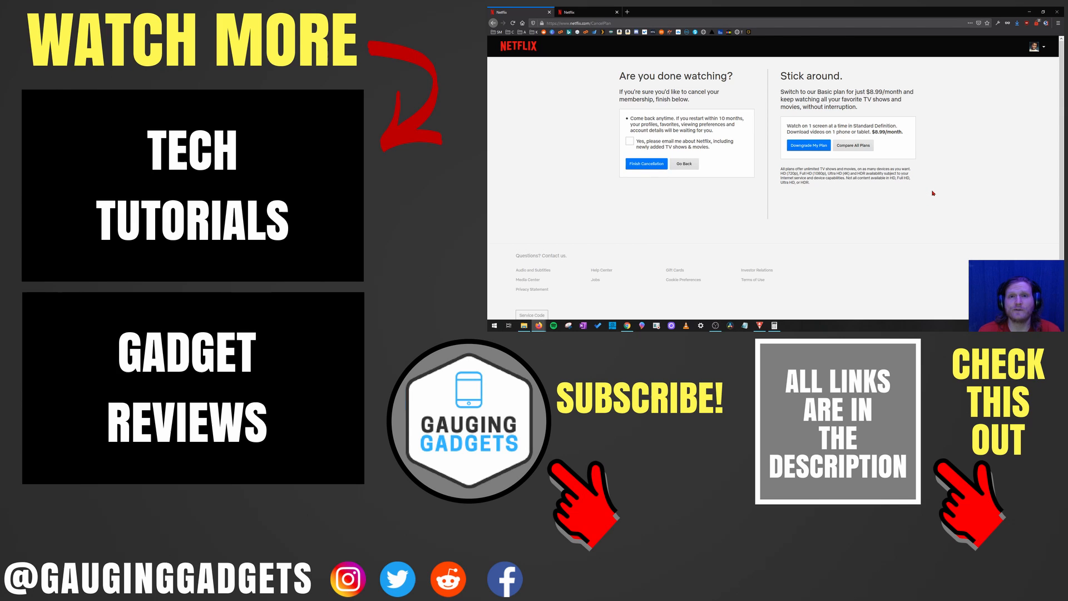